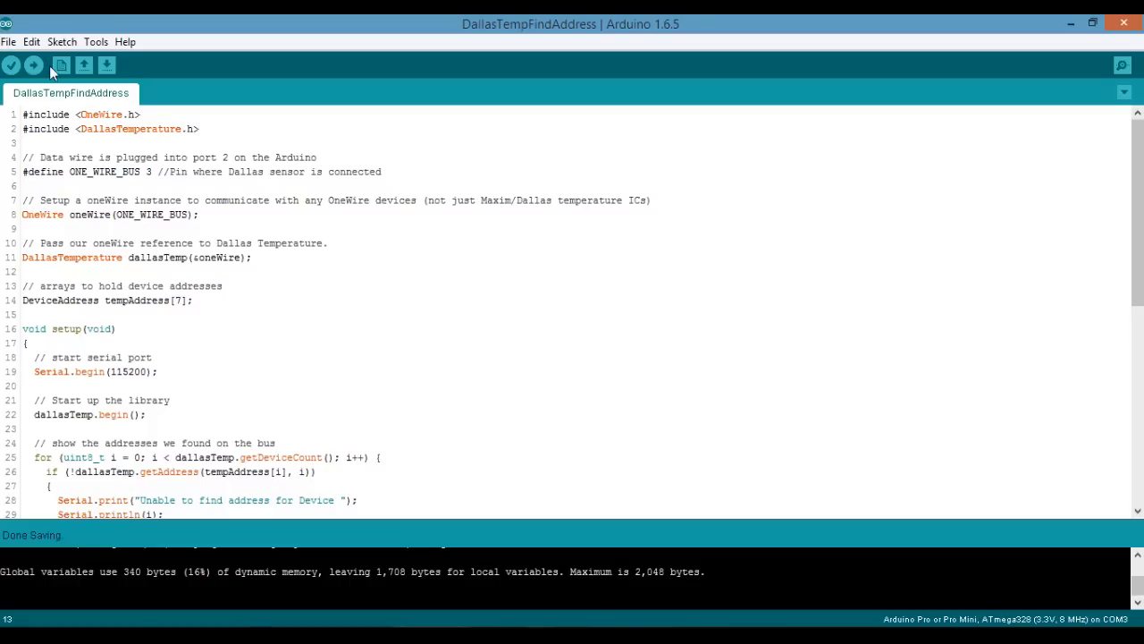
{"action": "mouse_move", "coordinate": [1084, 75]}
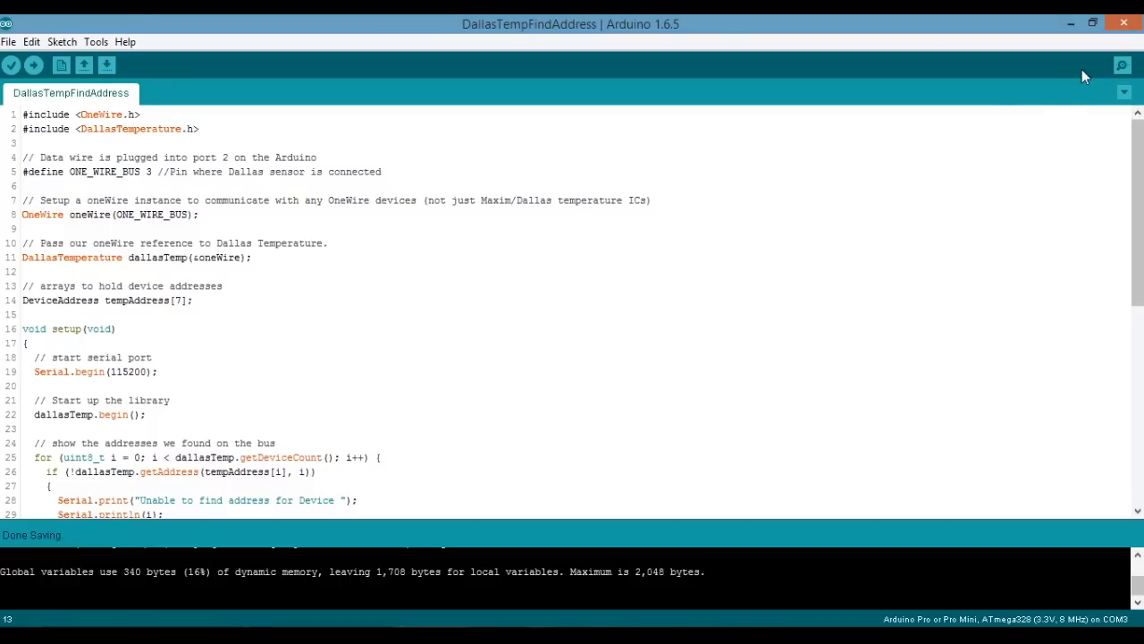
Open the Serial Monitor and read Device 0's address bytes (0x28, 0xD0 … 0xDF).
{"action": "left_click", "coordinate": [1121, 65]}
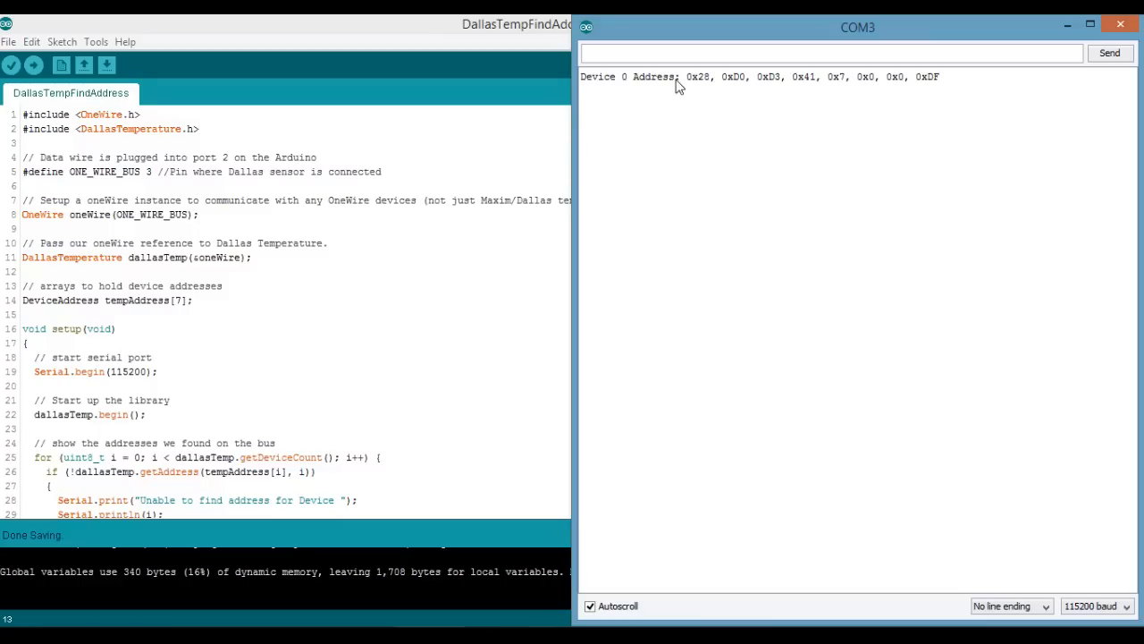
{"action": "mouse_move", "coordinate": [634, 93]}
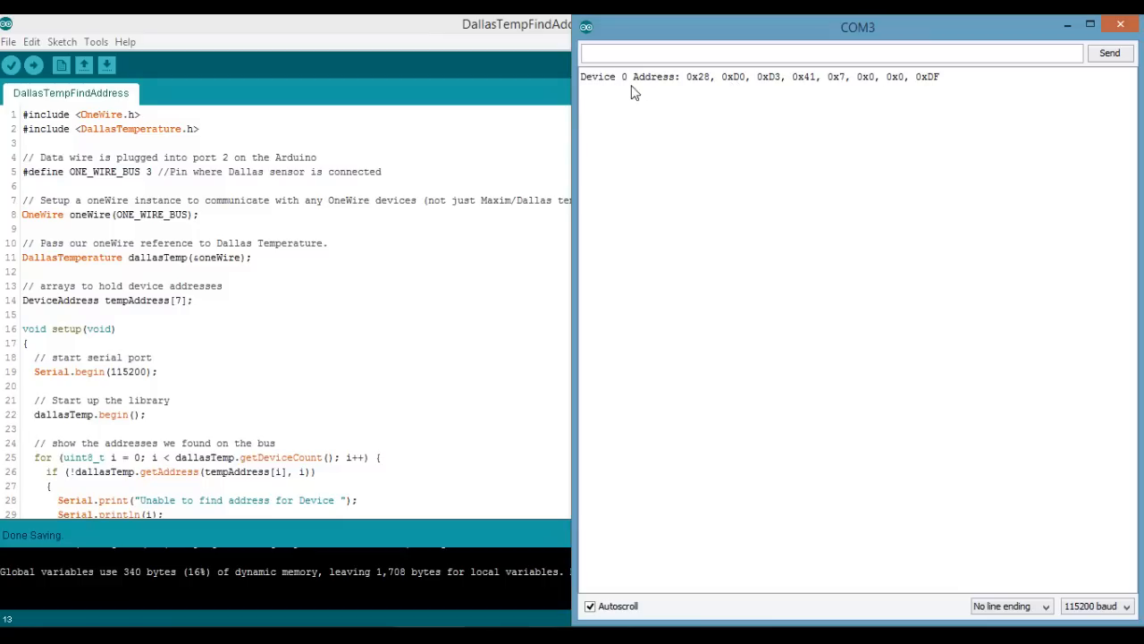
{"action": "mouse_move", "coordinate": [681, 85]}
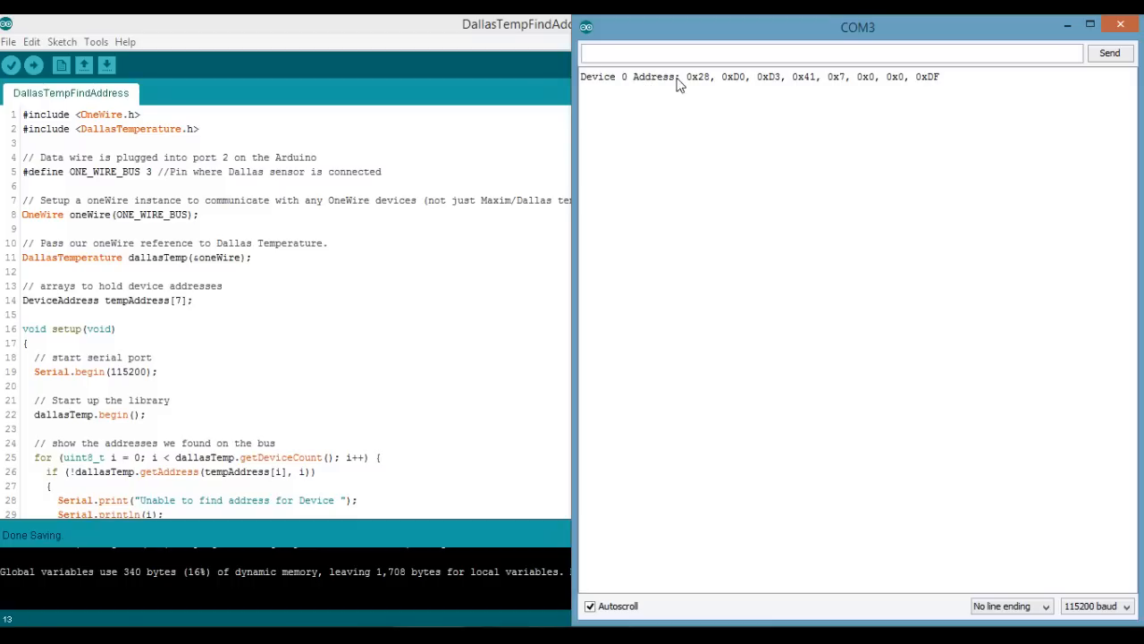
{"action": "left_click_drag", "start_coordinate": [709, 76], "coordinate": [941, 77]}
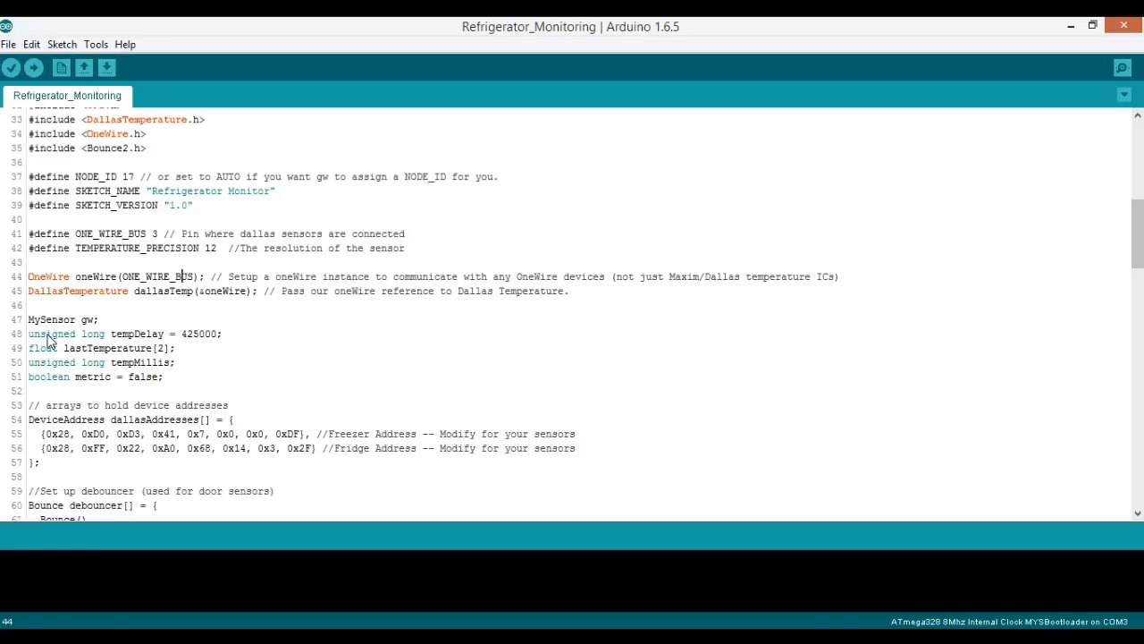
{"action": "mouse_move", "coordinate": [176, 333]}
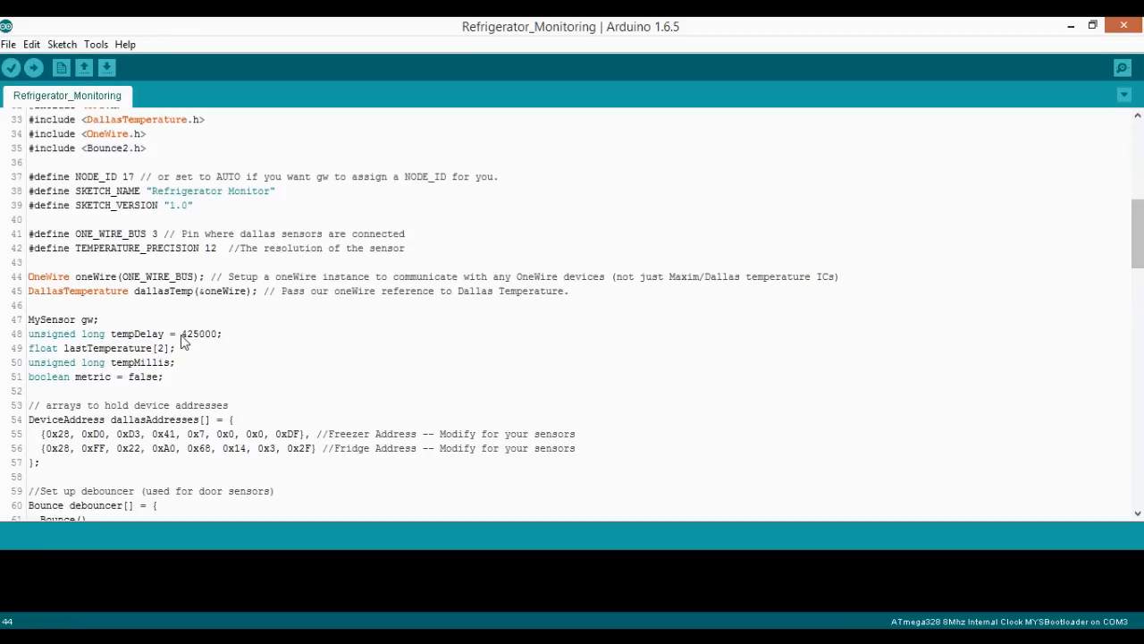
{"action": "mouse_move", "coordinate": [147, 341]}
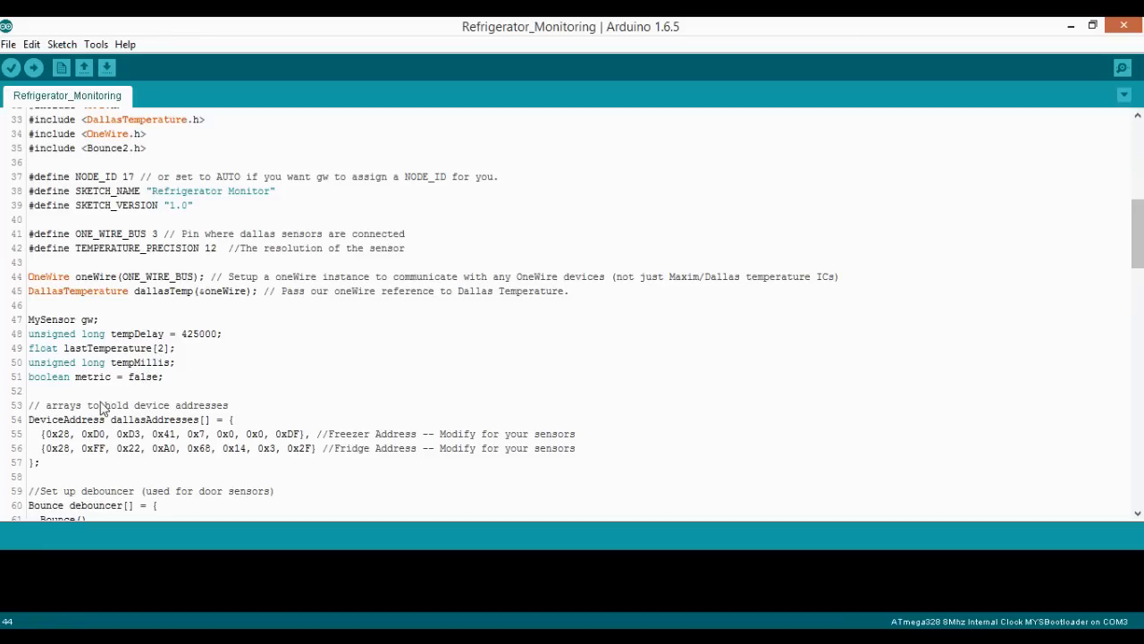
{"action": "mouse_move", "coordinate": [198, 449]}
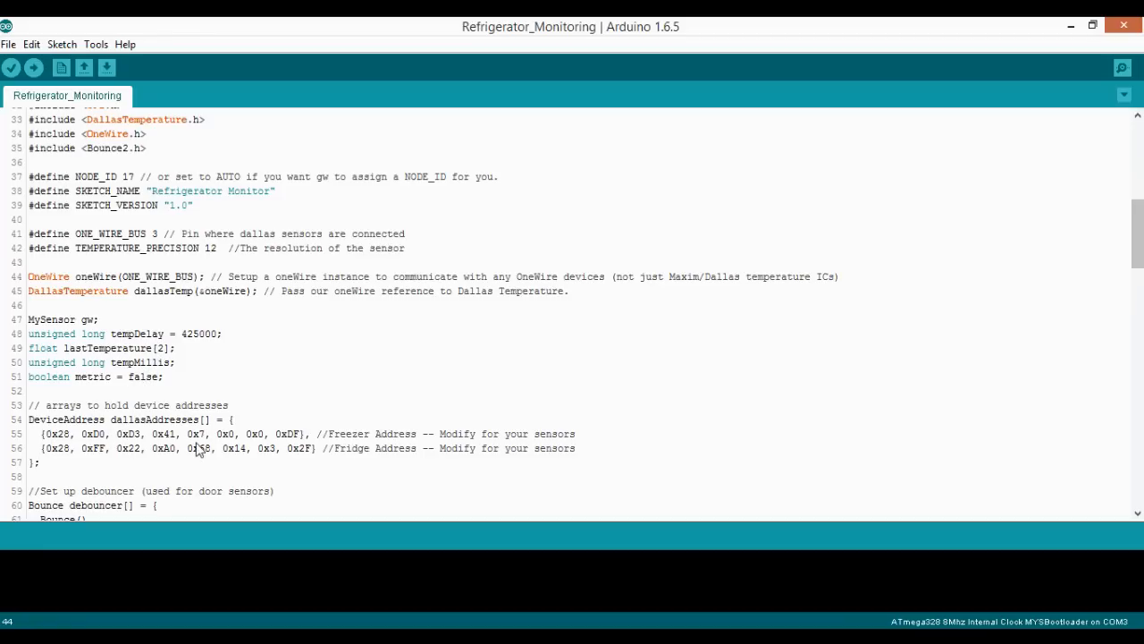